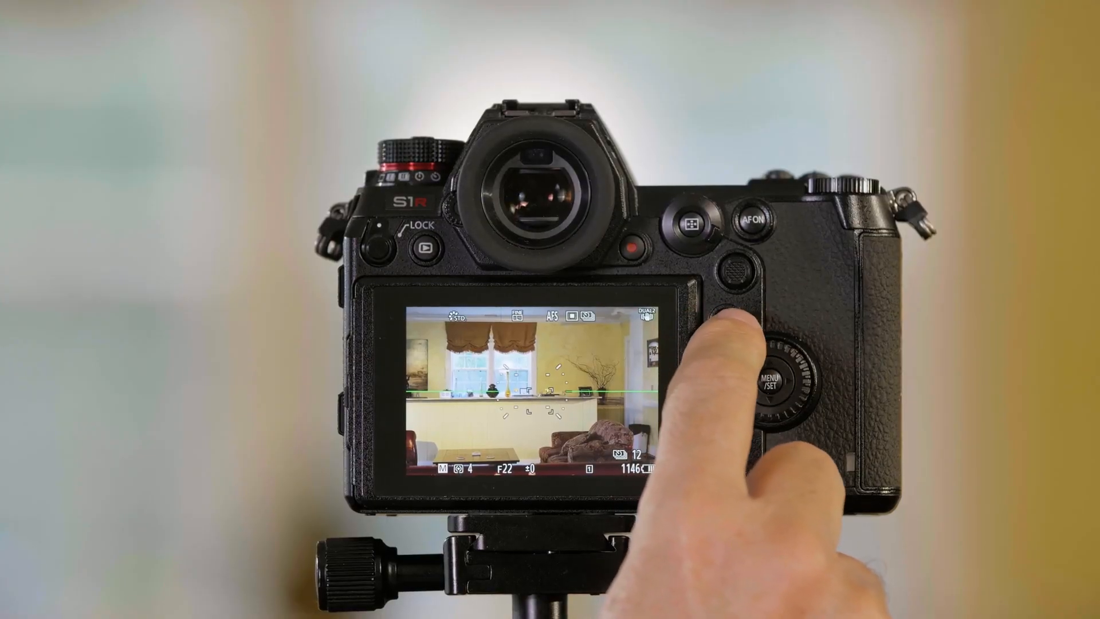
Bring up the Quick Menu overlay with Aspect Ratio highlighted at 3:2 among its choices
click(724, 321)
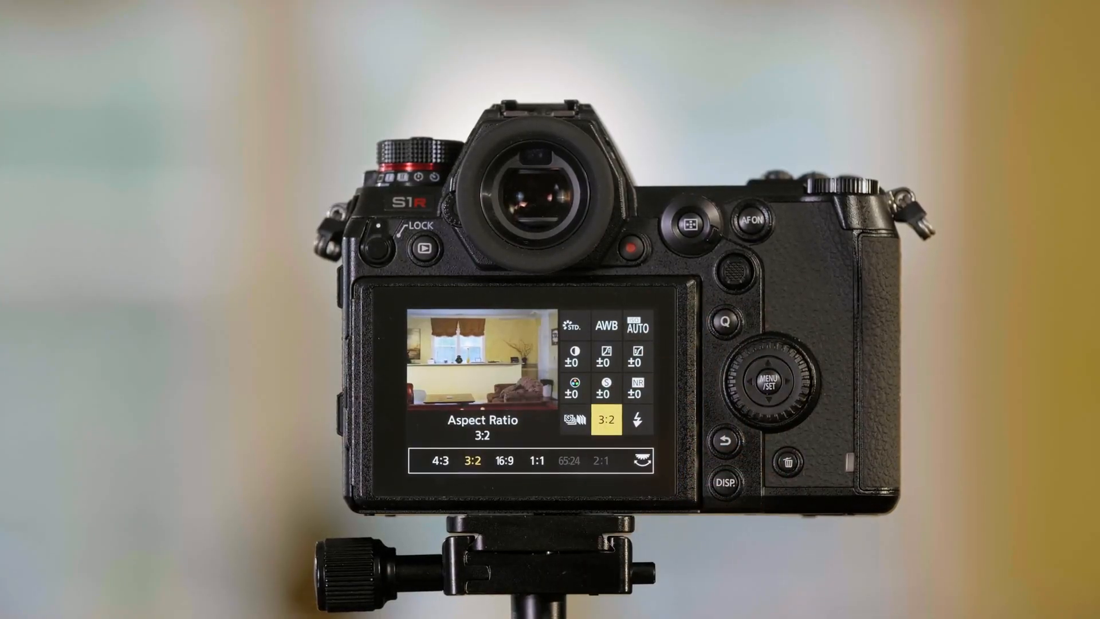